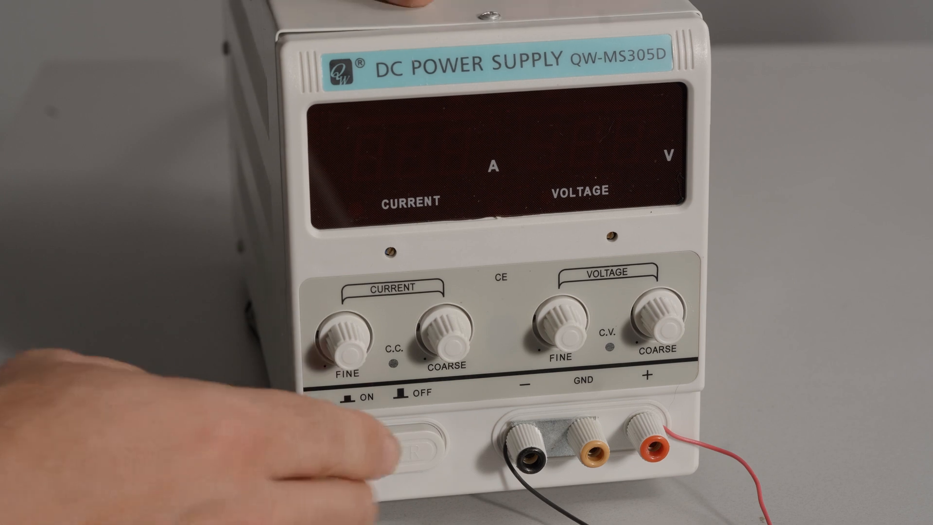
pyautogui.click(418, 449)
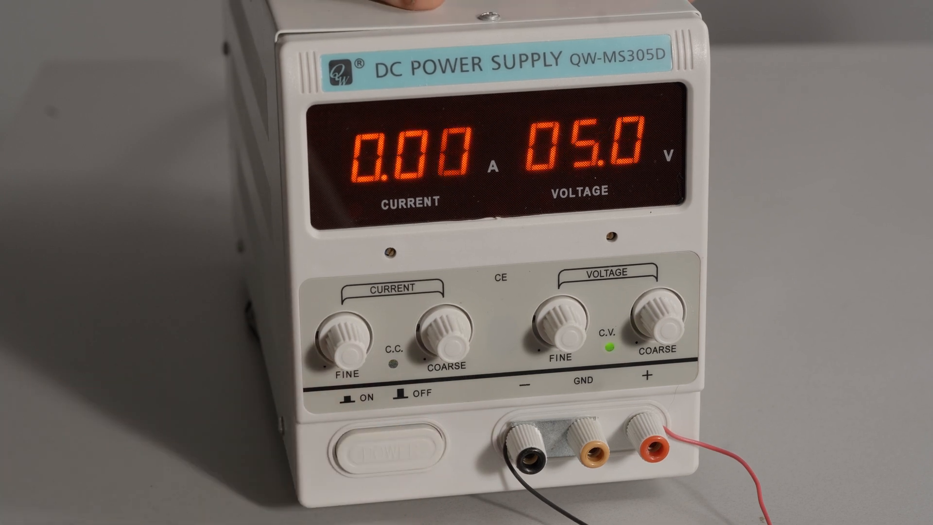